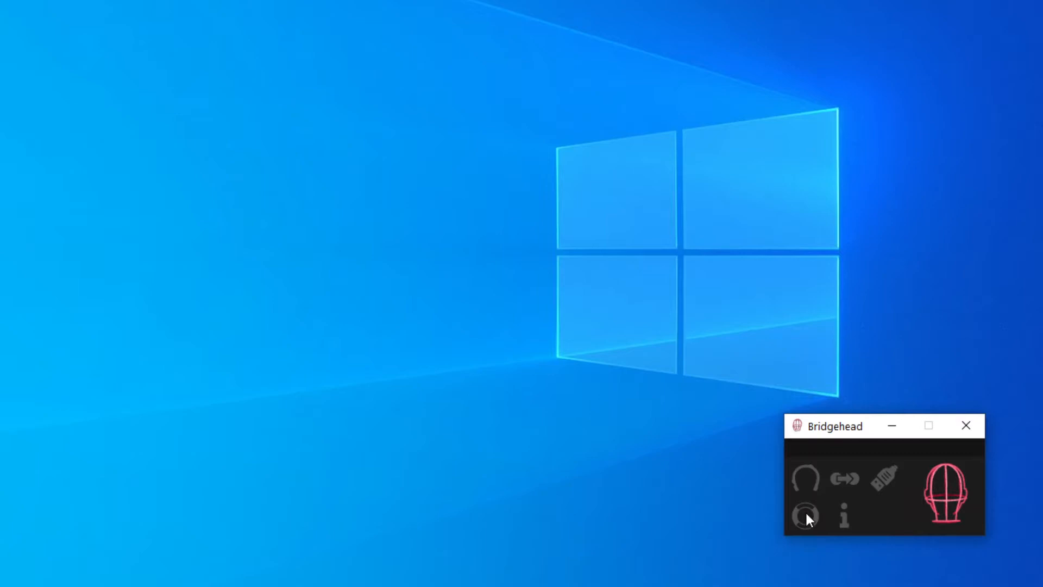
Expand the Troubleshooting panel via the lifebuoy icon to reveal utilities and raw data readouts.
click(806, 517)
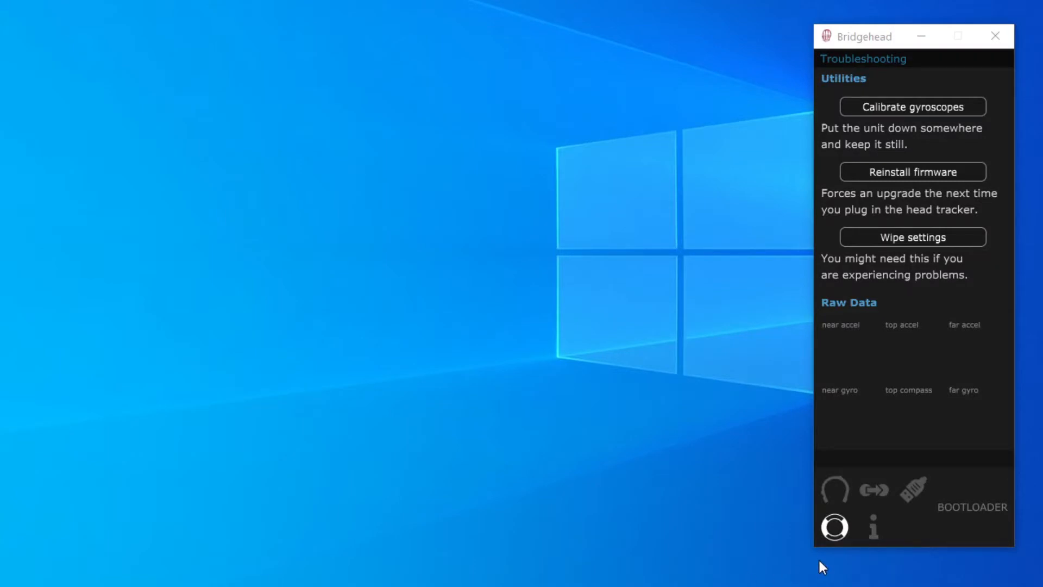
mouse_move(965, 530)
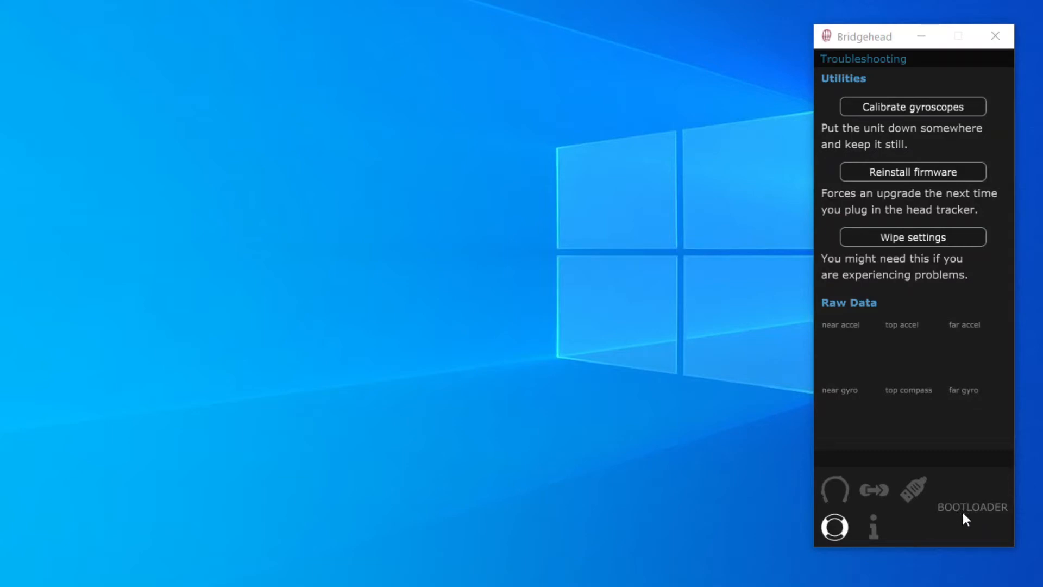
mouse_move(982, 542)
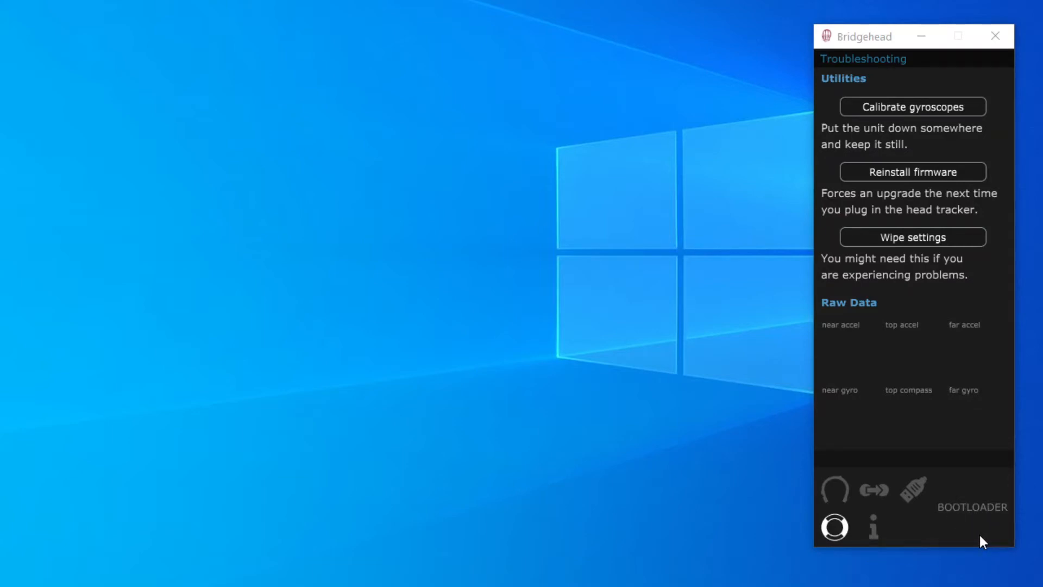
mouse_move(944, 184)
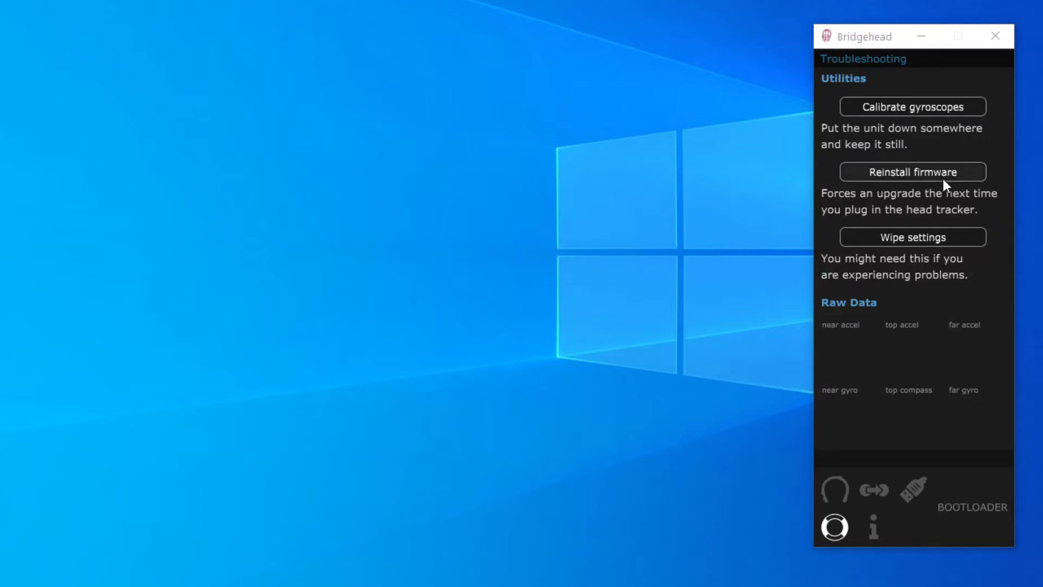
Force a firmware reinstall on the head tracker and confirm Upgrade in the update prompt.
click(912, 171)
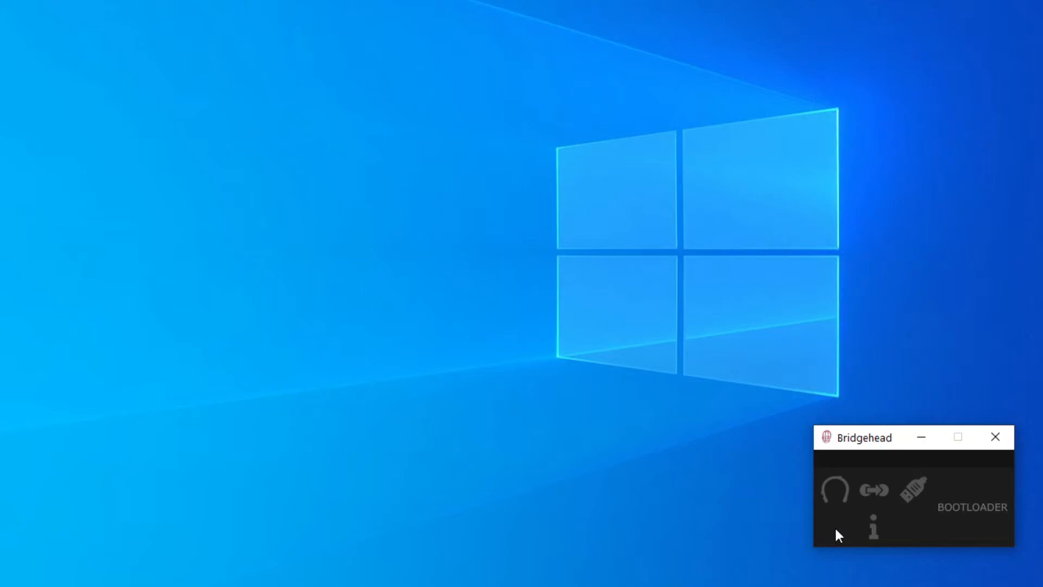
mouse_move(848, 545)
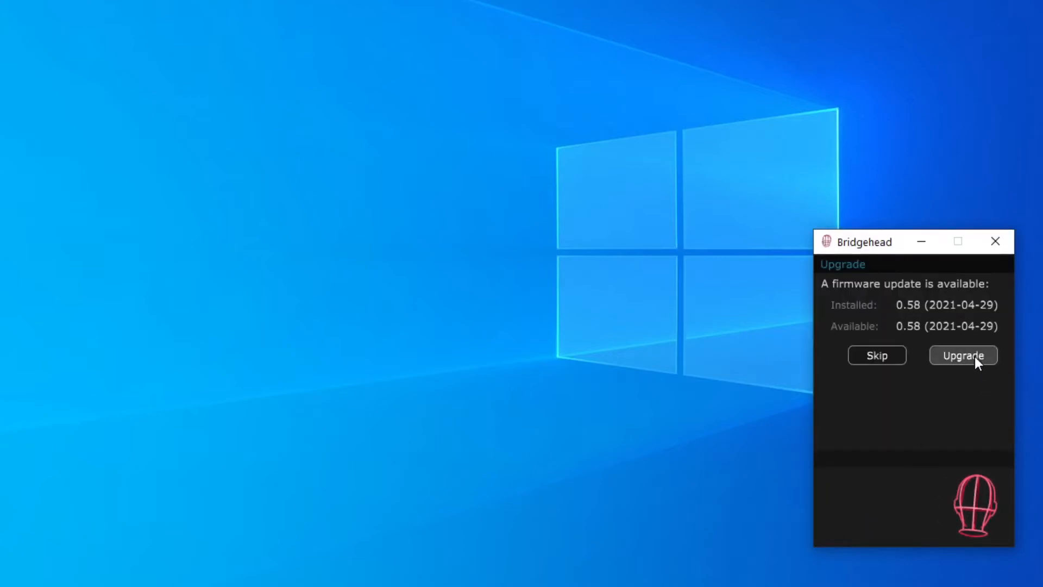
click(962, 354)
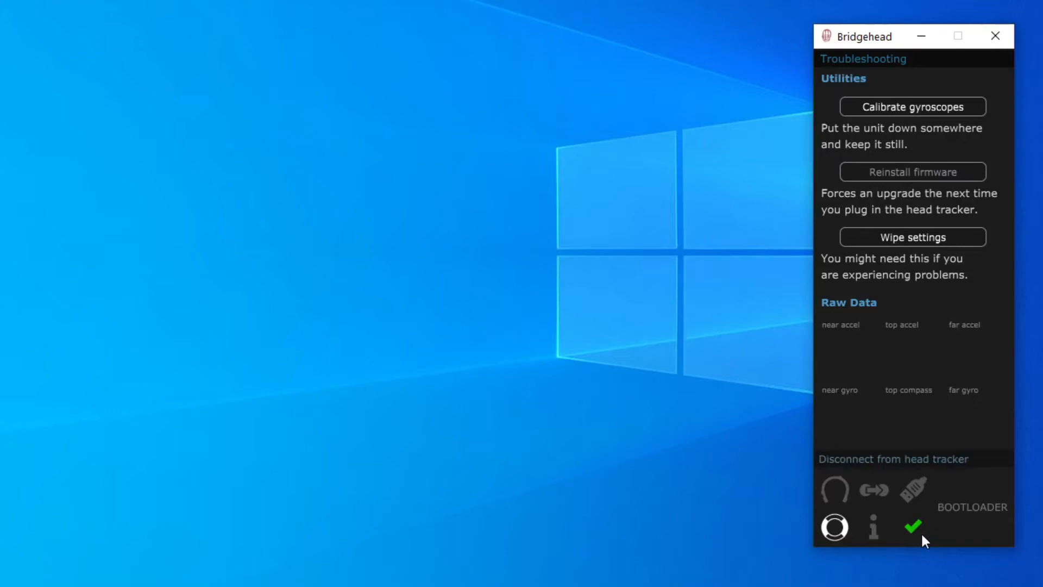
mouse_move(915, 542)
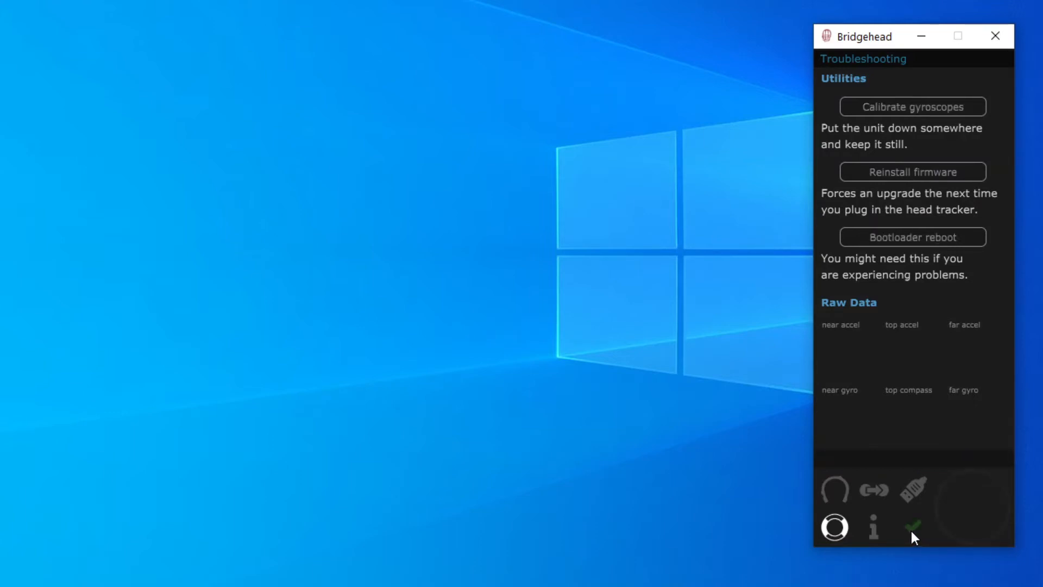
click(911, 524)
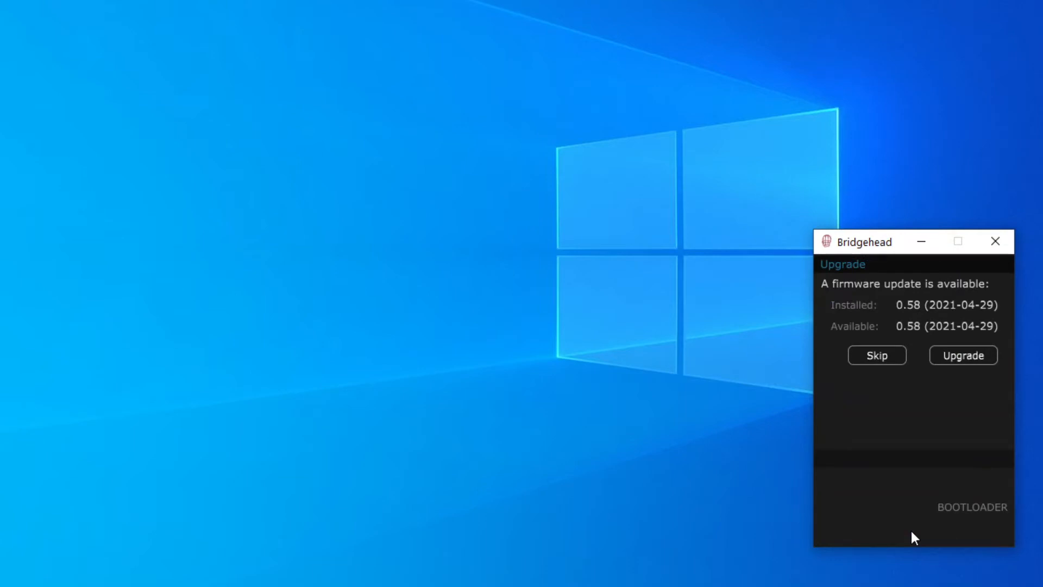
click(877, 355)
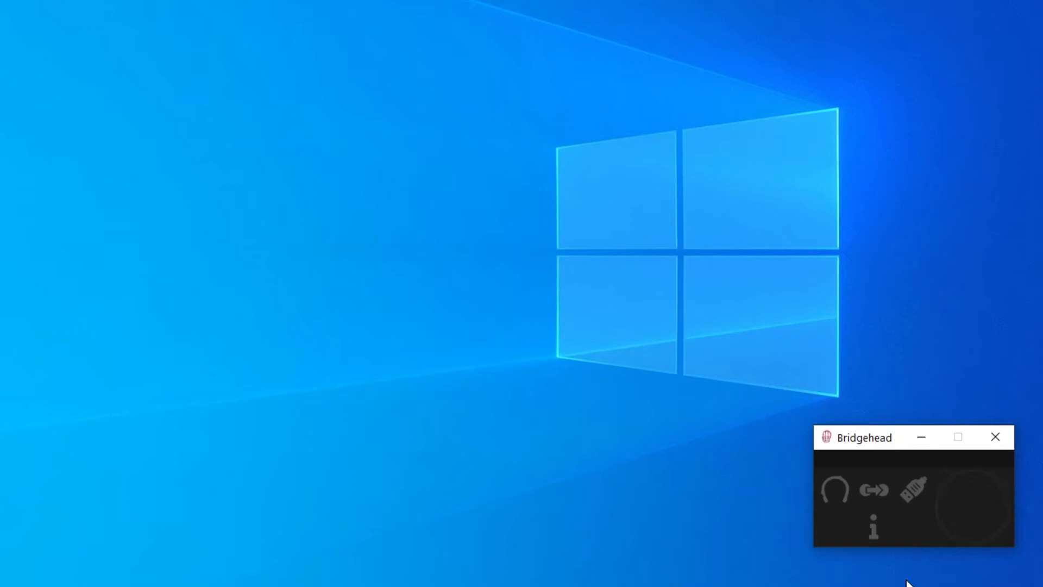
Reopen the Troubleshooting panel after reconnection so the Raw Data graphs show live readings.
click(837, 530)
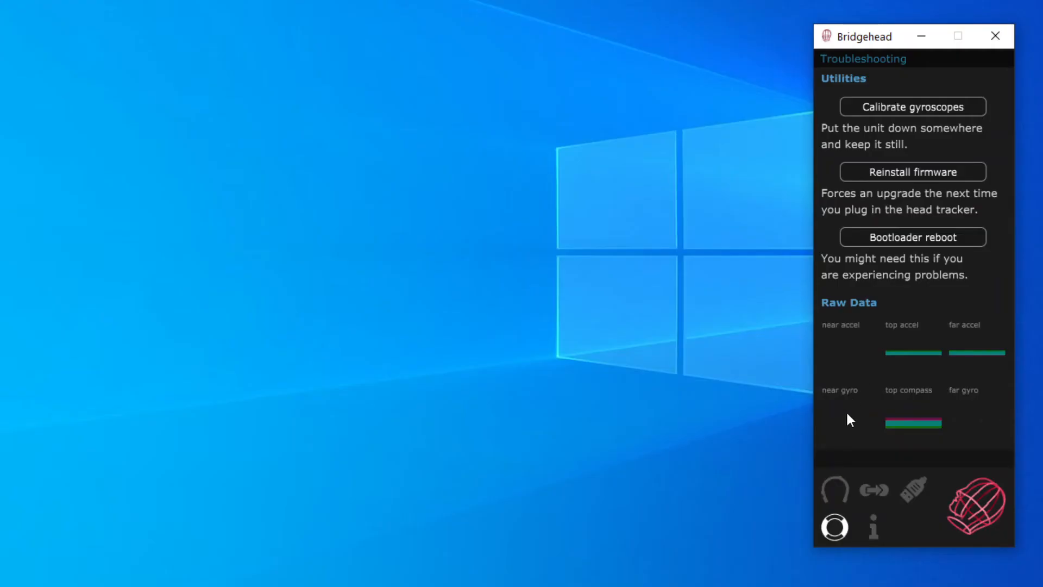
mouse_move(828, 435)
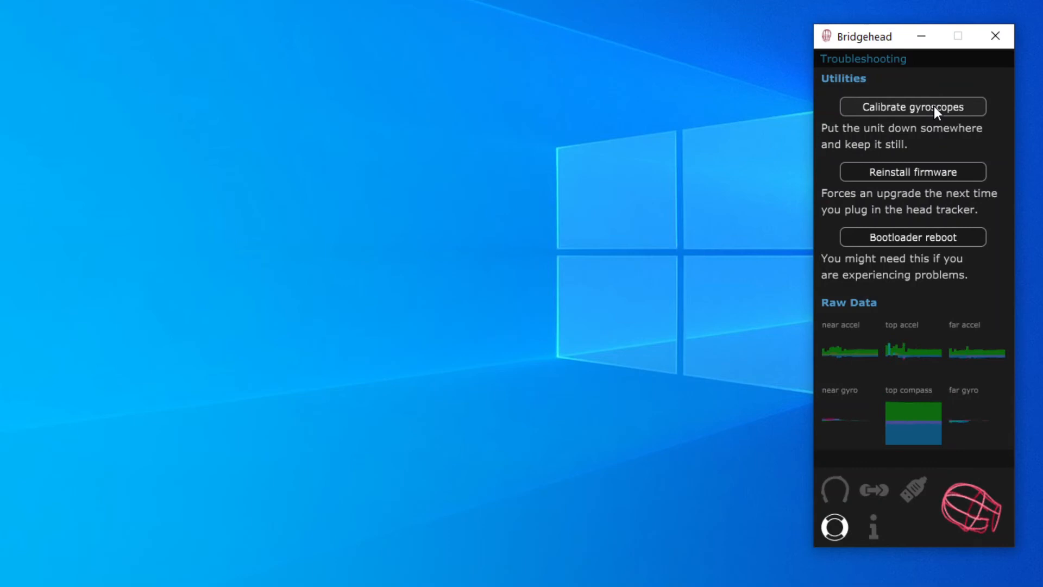
Calibrate the gyroscopes with the unit resting still so the raw readouts settle flat.
click(912, 106)
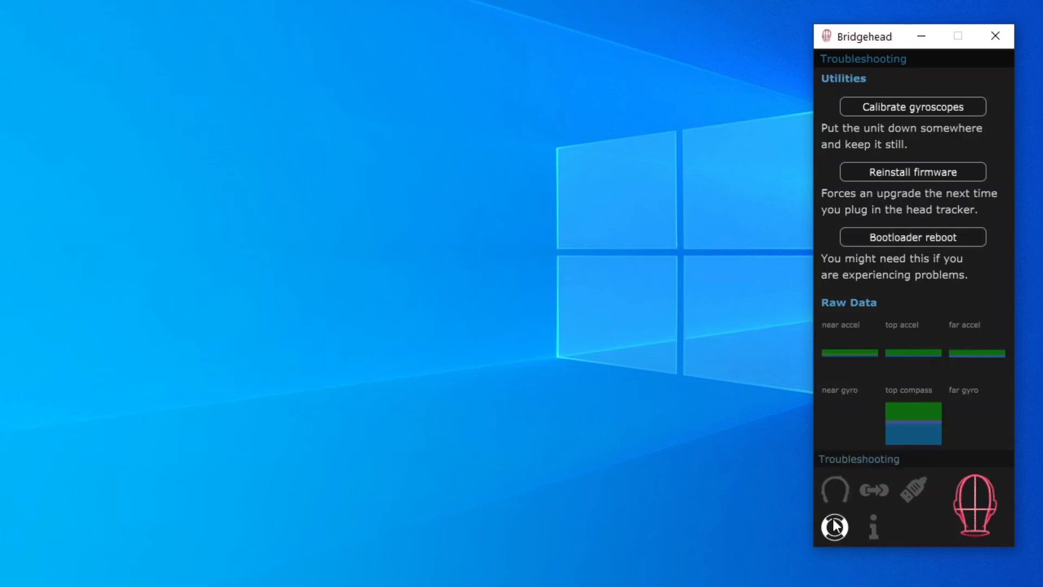
Reboot the head tracker into BOOTLOADER mode and reopen Troubleshooting to expose Wipe settings.
click(873, 530)
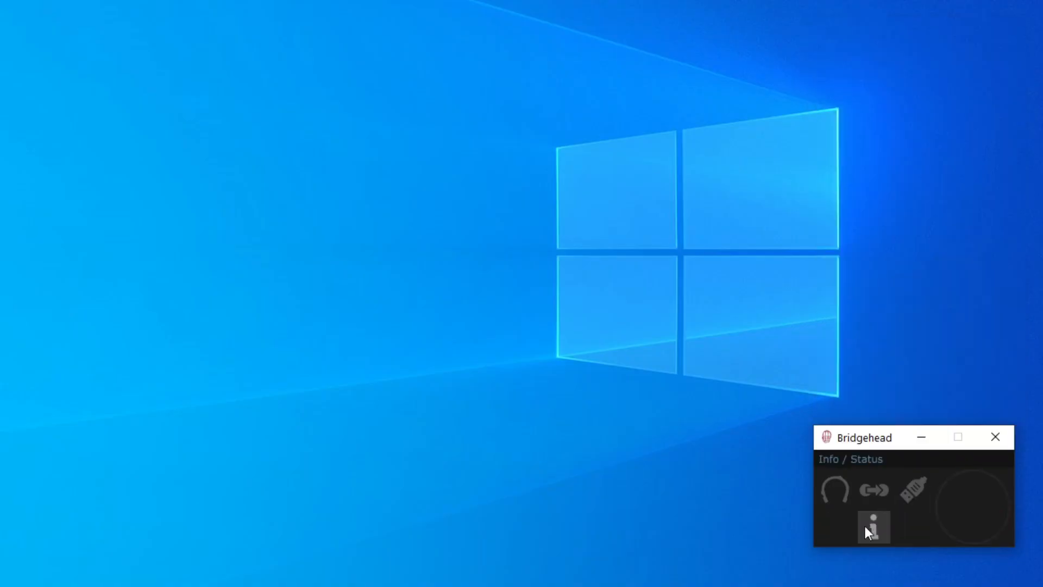
click(873, 526)
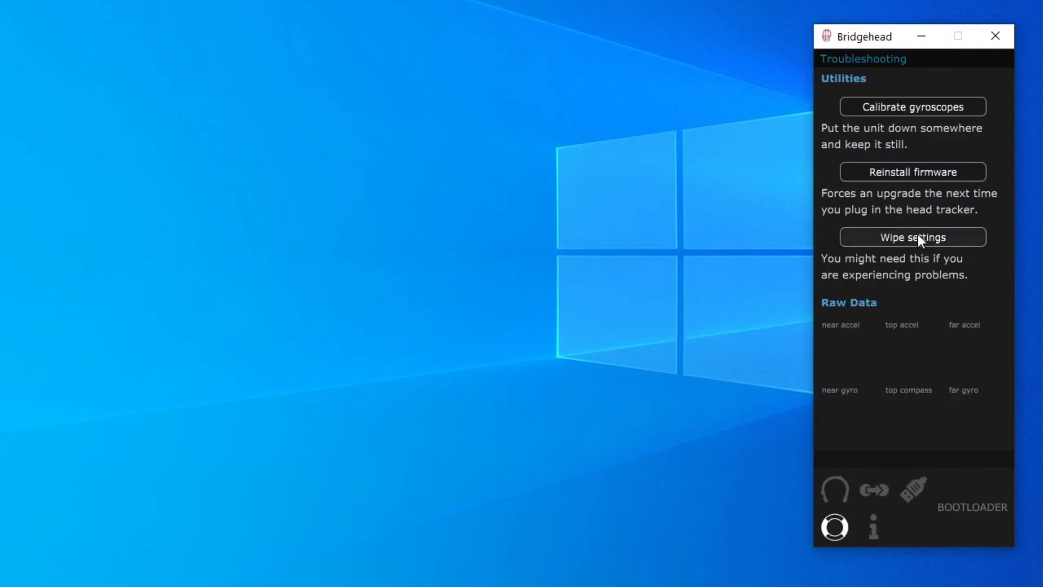